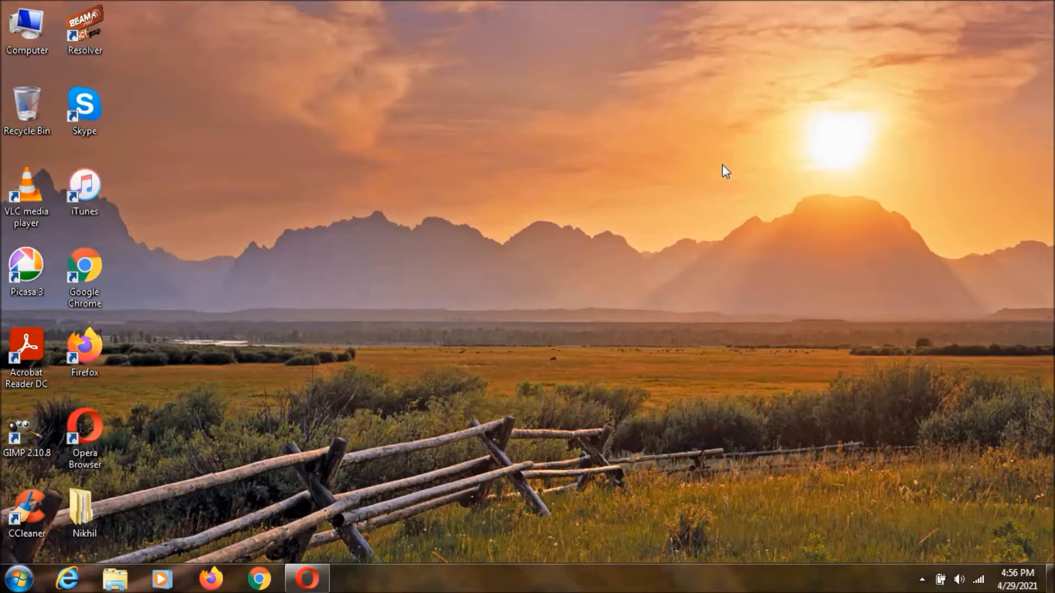
{"action": "mouse_move", "coordinate": [577, 321]}
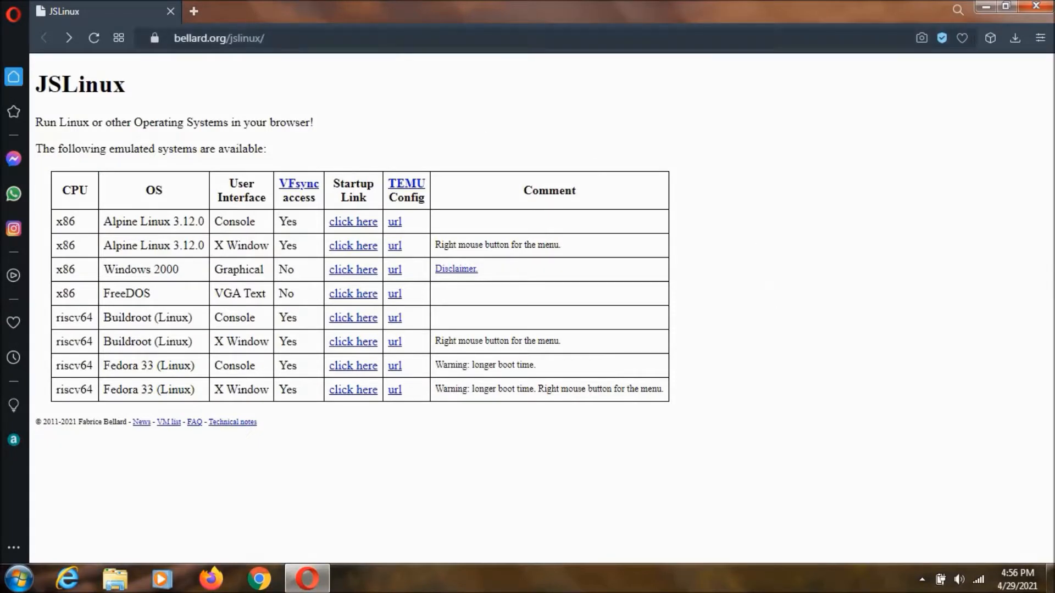
Step: Start the FreeDOS emulated system from the JSLinux page at bellard.org/jslinux
{"action": "left_click", "coordinate": [219, 38]}
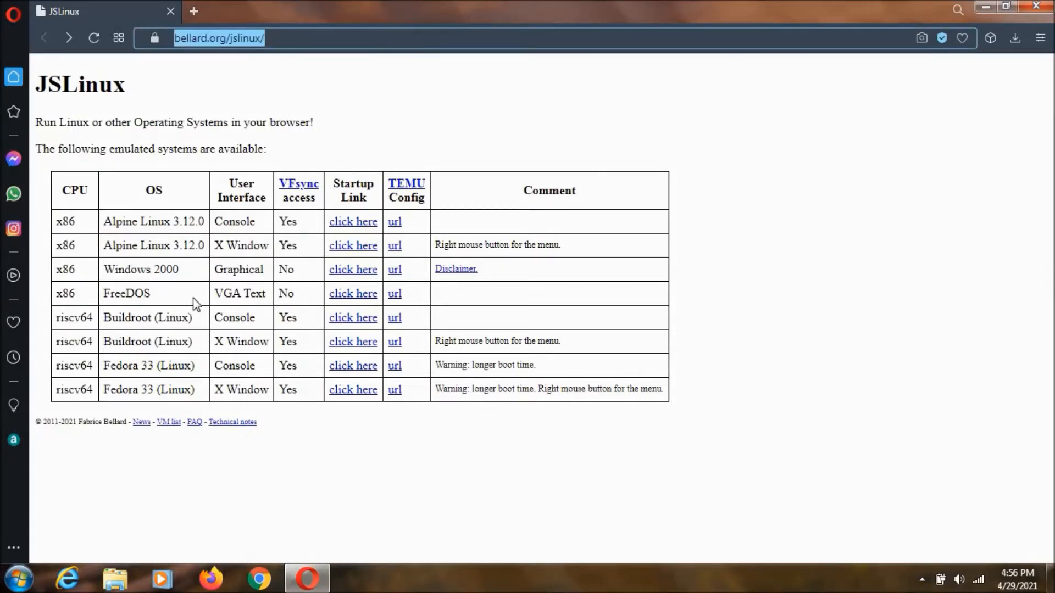
{"action": "mouse_move", "coordinate": [353, 296]}
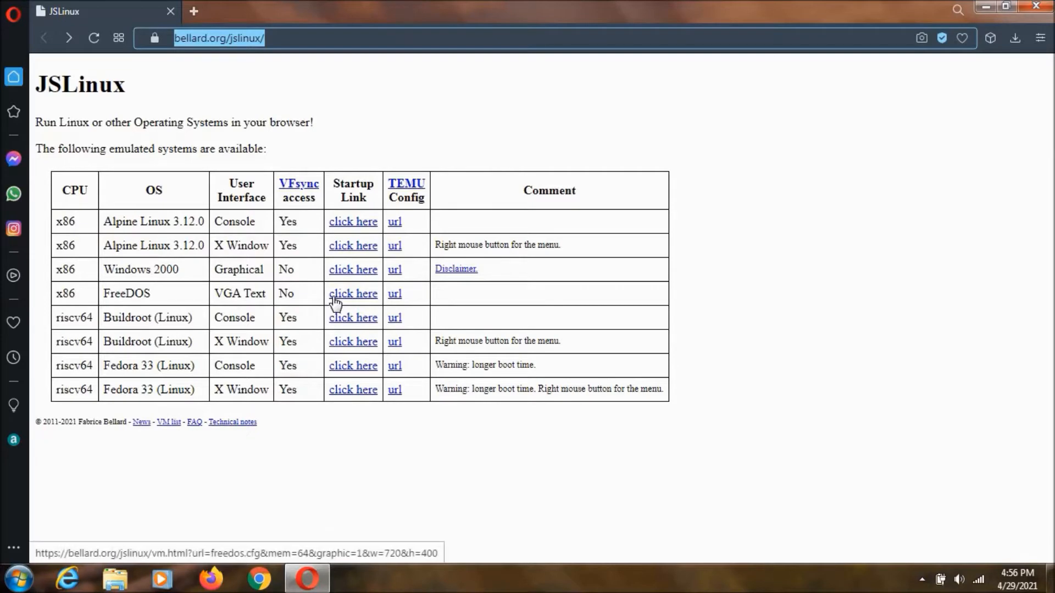
{"action": "left_click", "coordinate": [353, 294]}
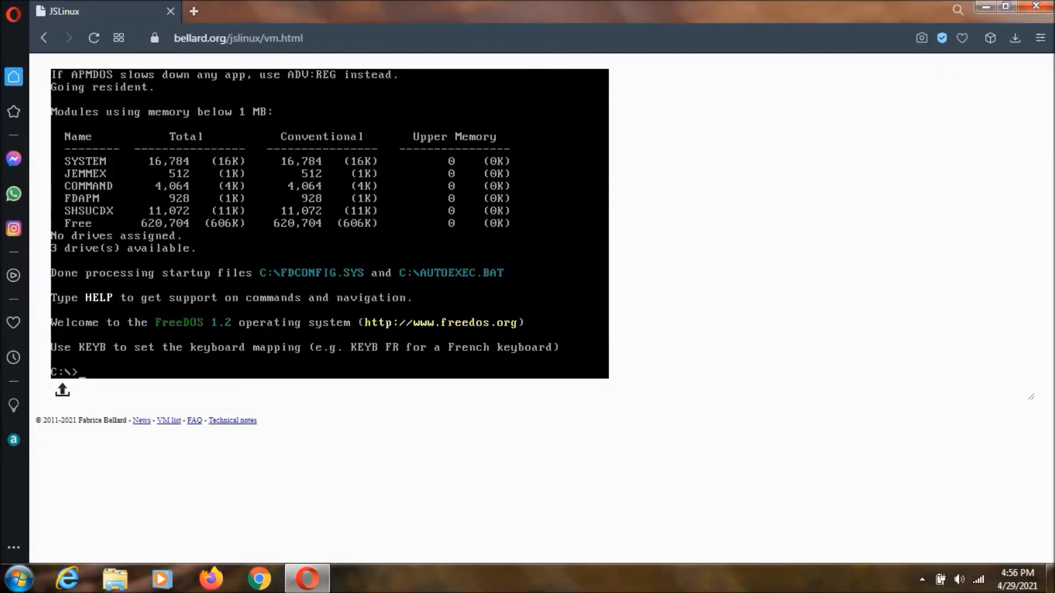
{"action": "mouse_move", "coordinate": [728, 258]}
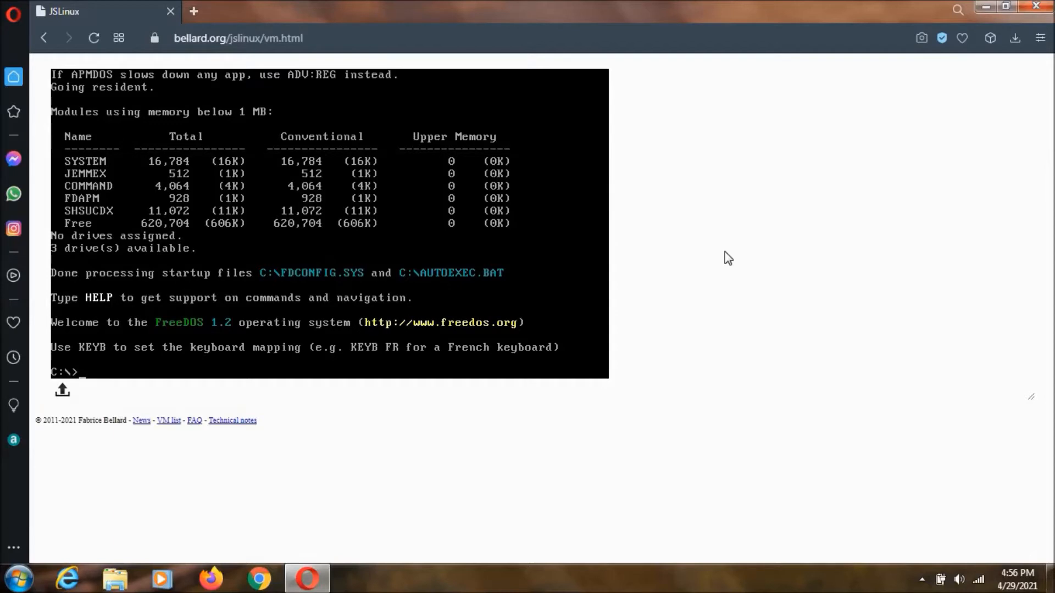
Step: Run dir at the C:\> prompt to list the root directory of FreeDOS
{"action": "type", "text": "d"}
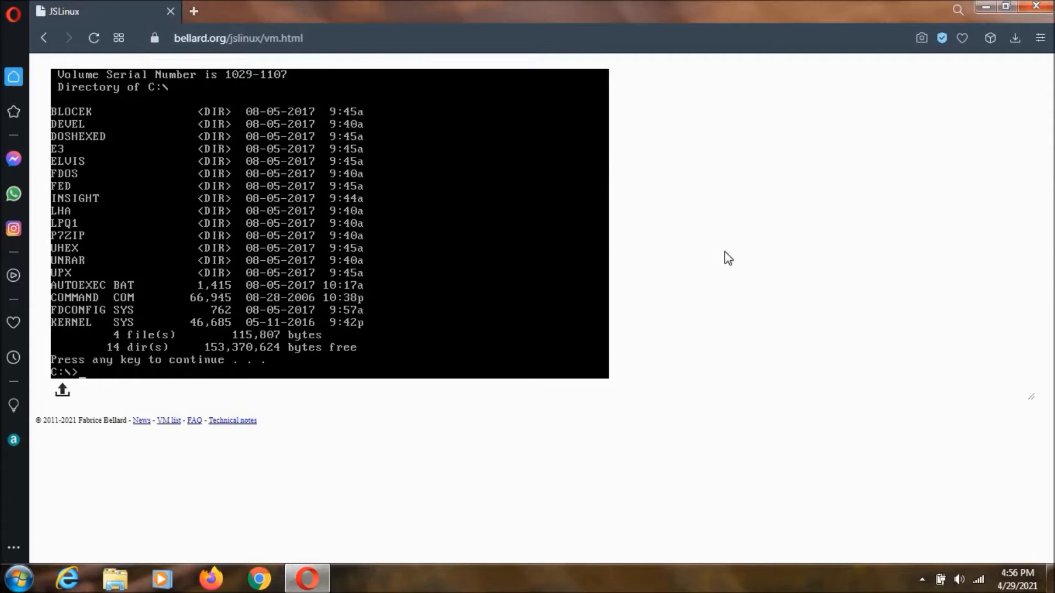
Step: Run tree to display the FreeDOS folder tree, interrupting it partway
{"action": "type", "text": "tree"}
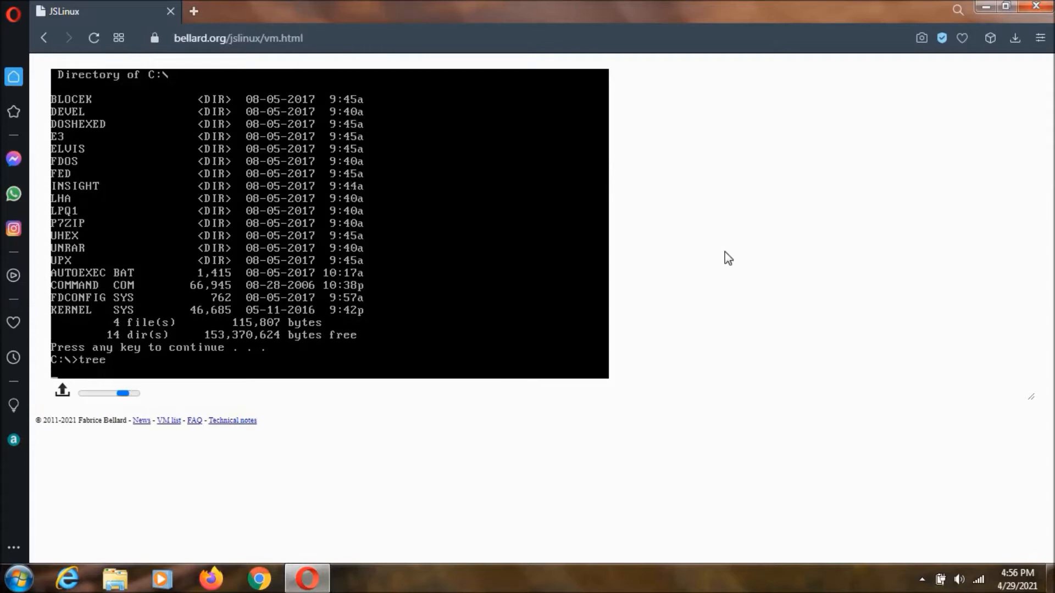
{"action": "key", "text": "Return"}
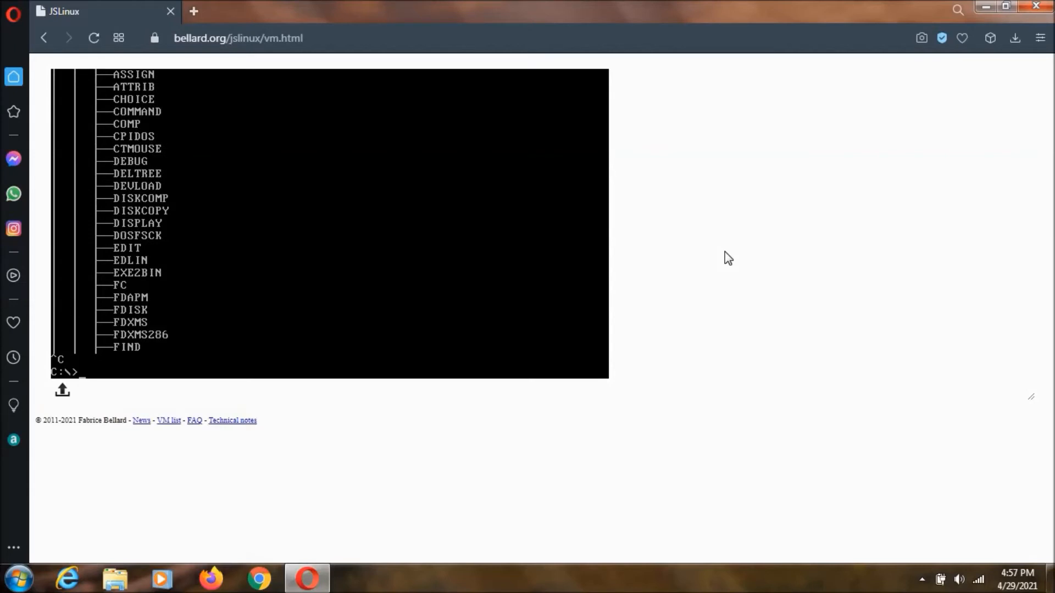
{"action": "mouse_move", "coordinate": [13, 406]}
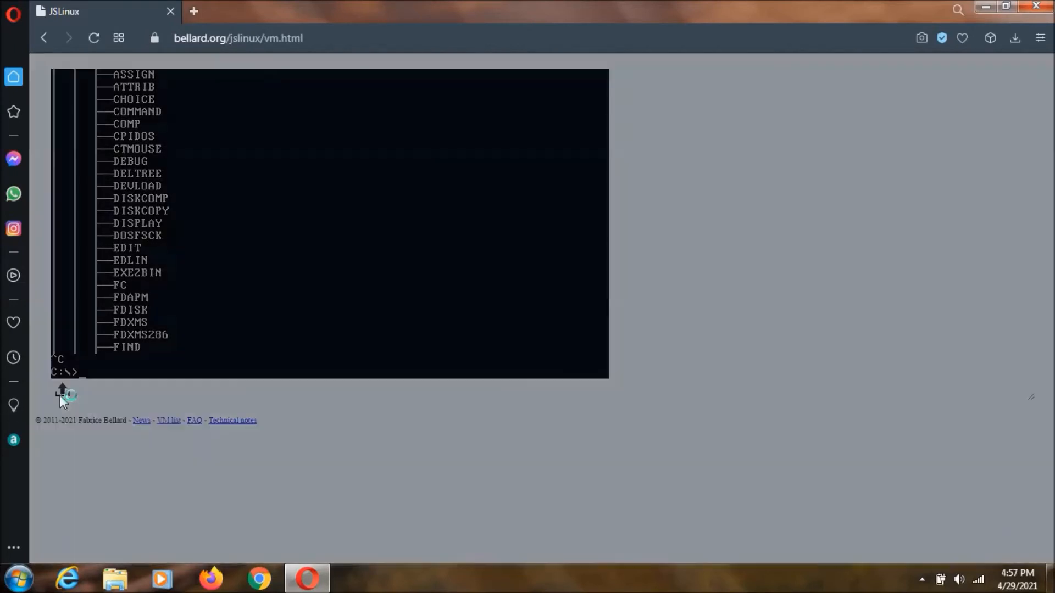
Step: Bring up the file-upload dialog from the console's upload arrow, then close the session
{"action": "left_click", "coordinate": [61, 390]}
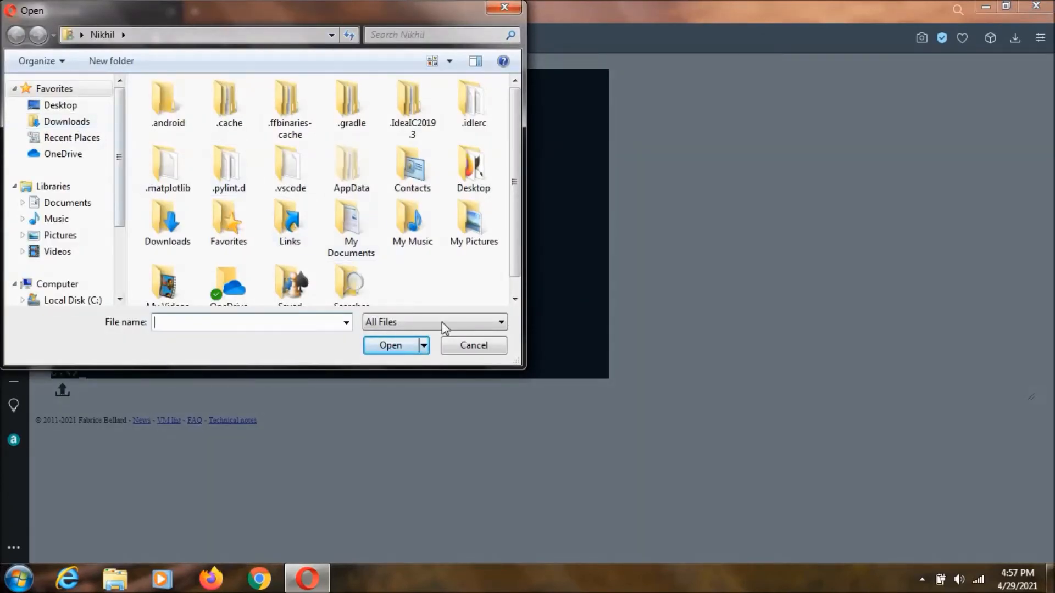
{"action": "left_click", "coordinate": [473, 345]}
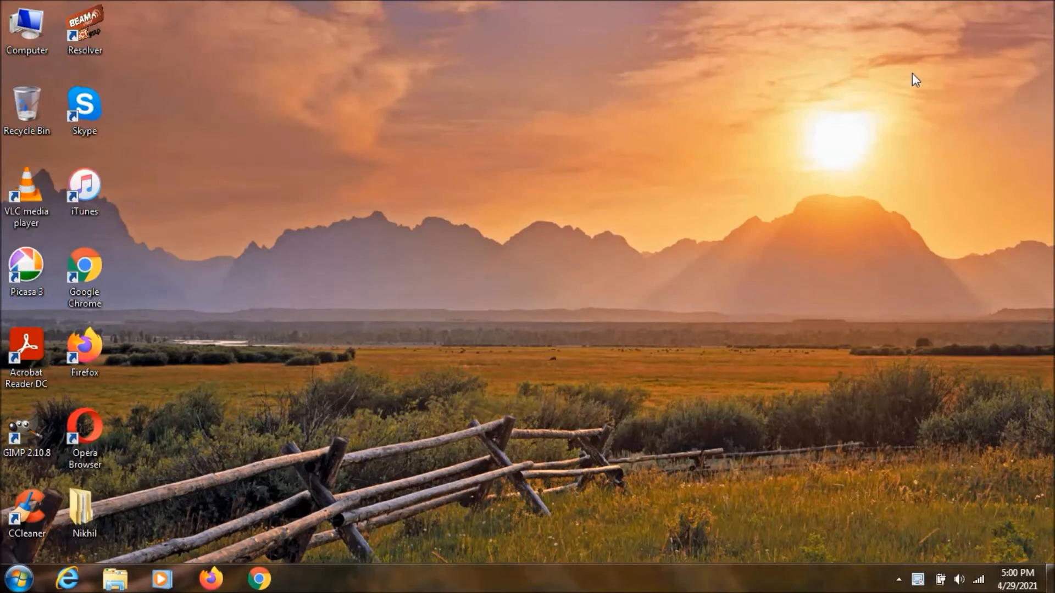